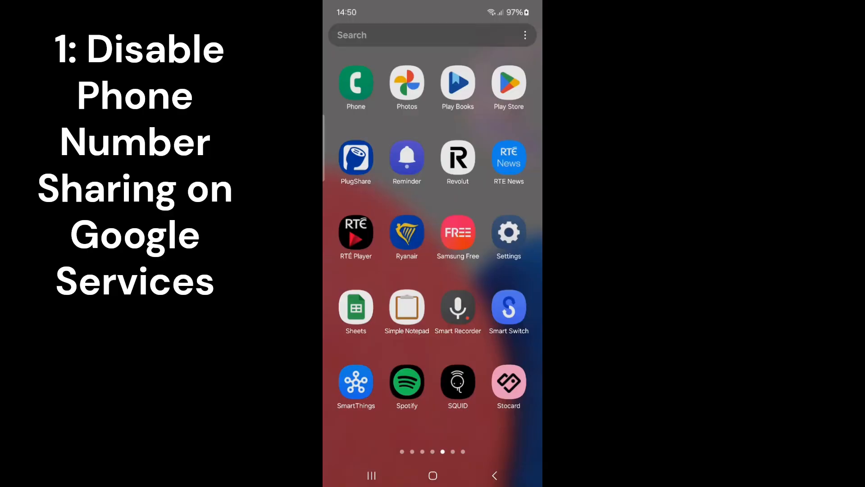
Open Settings and go into the Google settings page
left_click(508, 231)
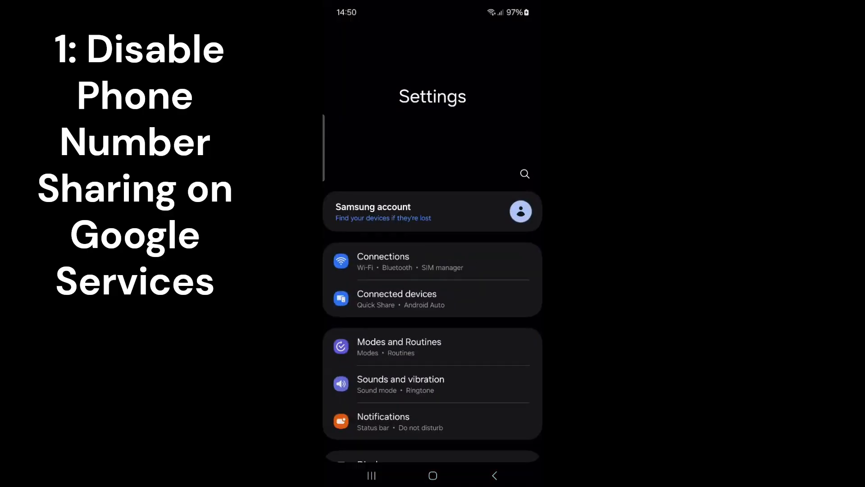
scroll("down", 3)
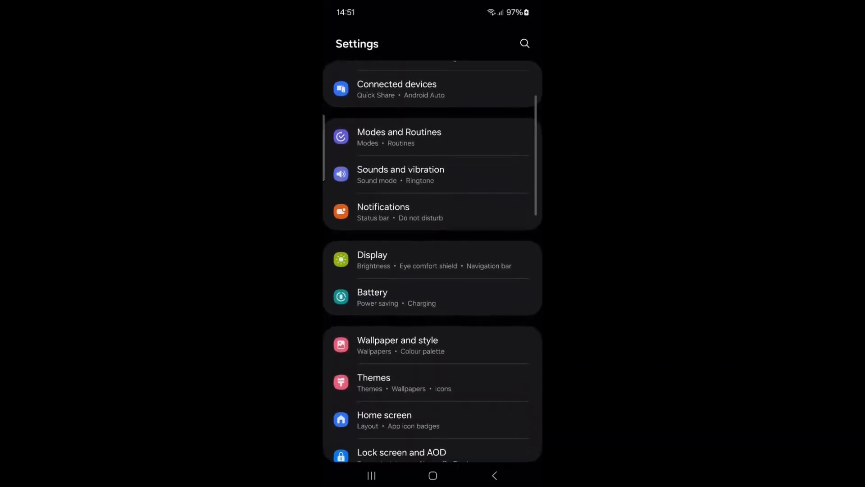
scroll("down", 3)
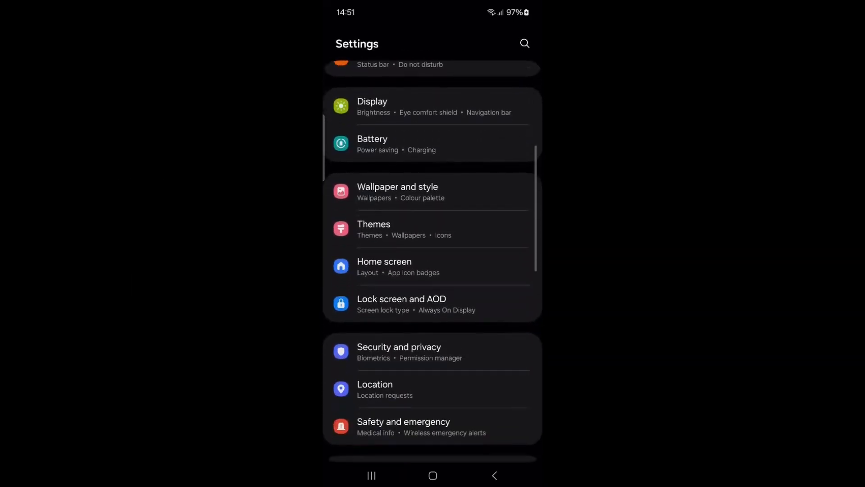
scroll("down", 3)
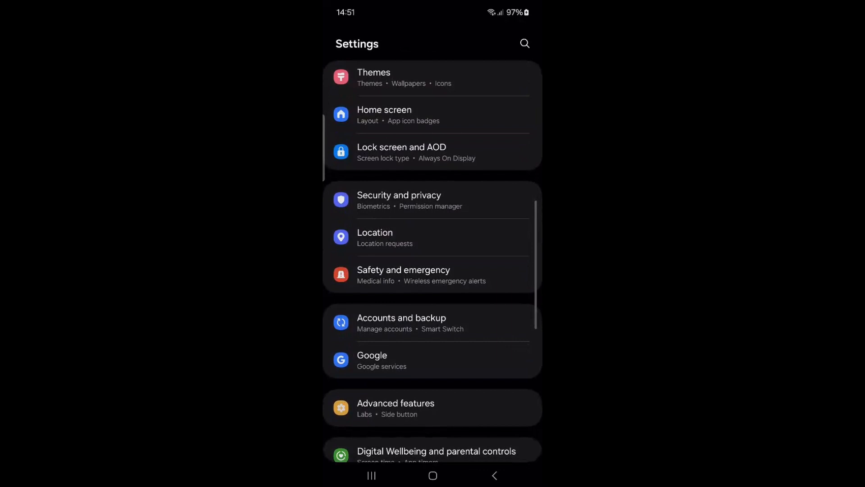
left_click(372, 359)
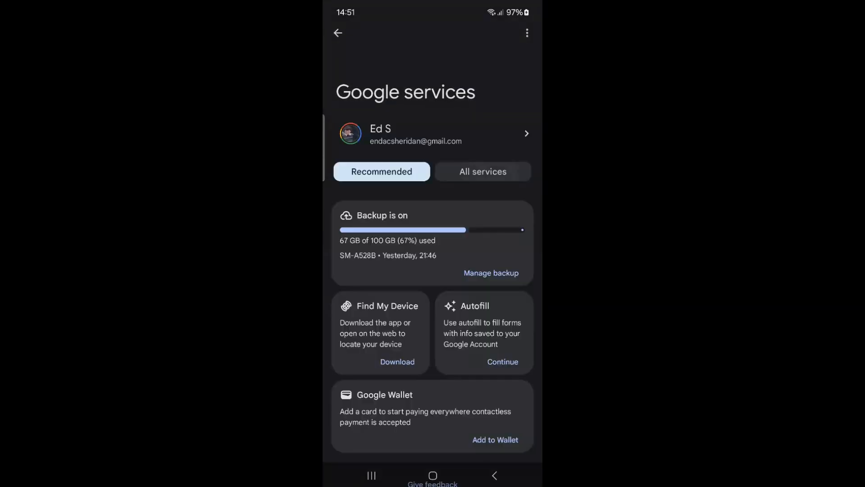
Show all Google services and scroll down to Autofill and passwords
left_click(482, 171)
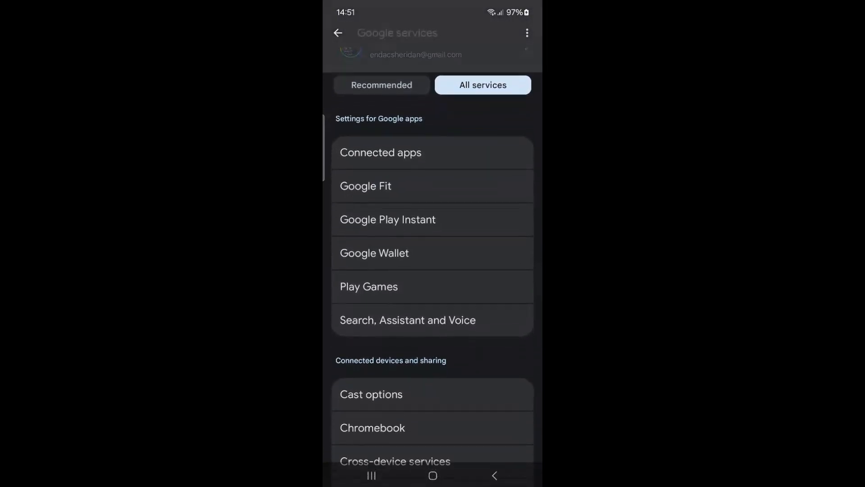
scroll("down", 3)
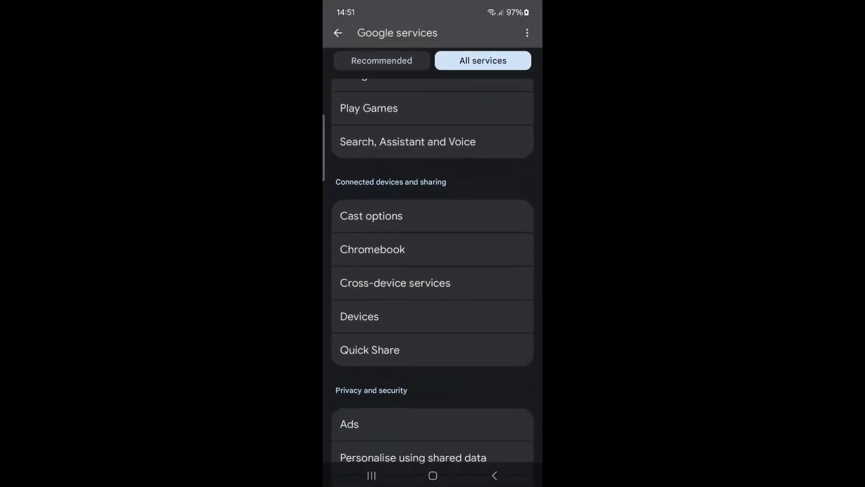
scroll("down", 3)
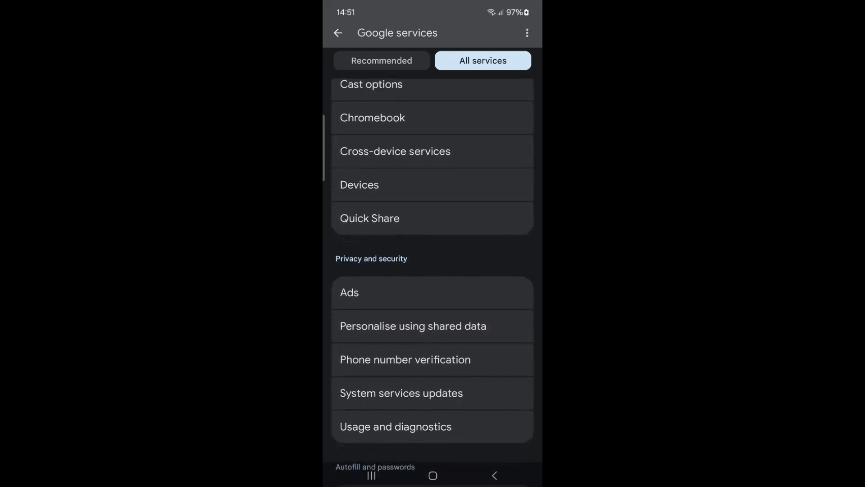
scroll("down", 3)
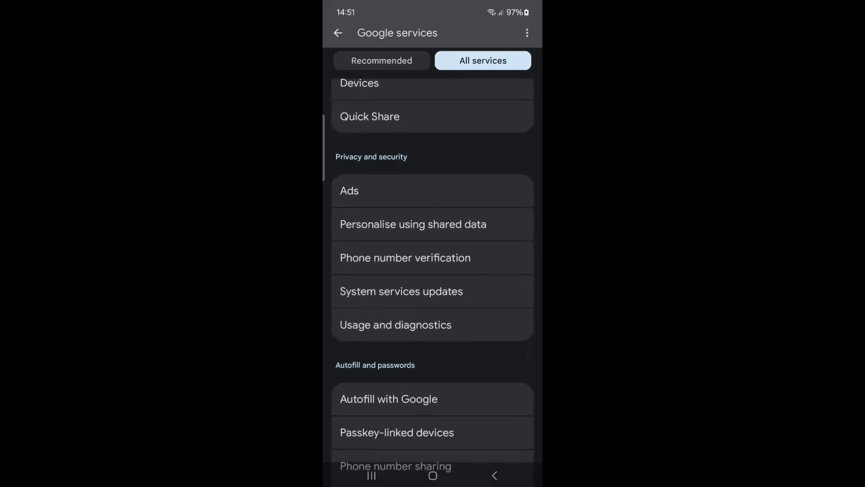
scroll("down", 3)
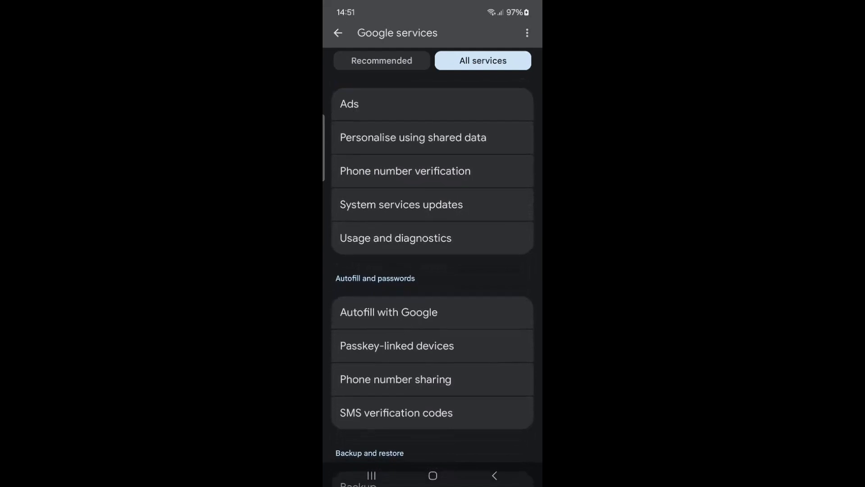
Switch off Phone number sharing and go back to the main Settings page
left_click(396, 379)
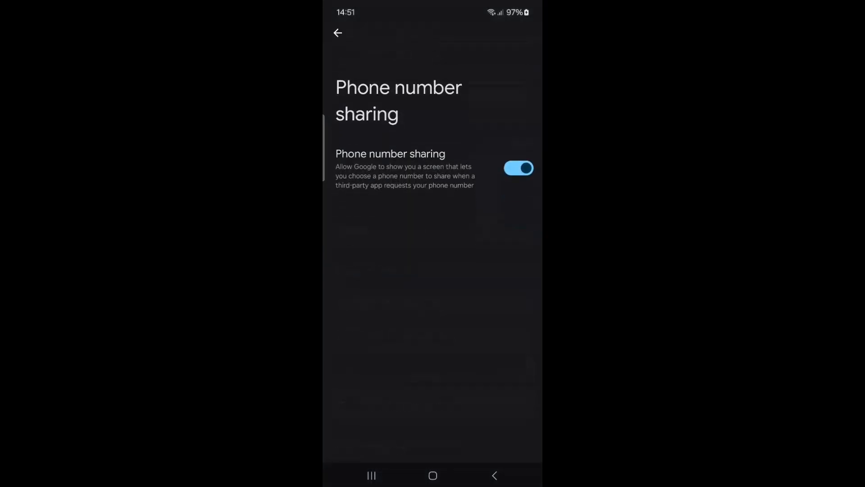
left_click(518, 168)
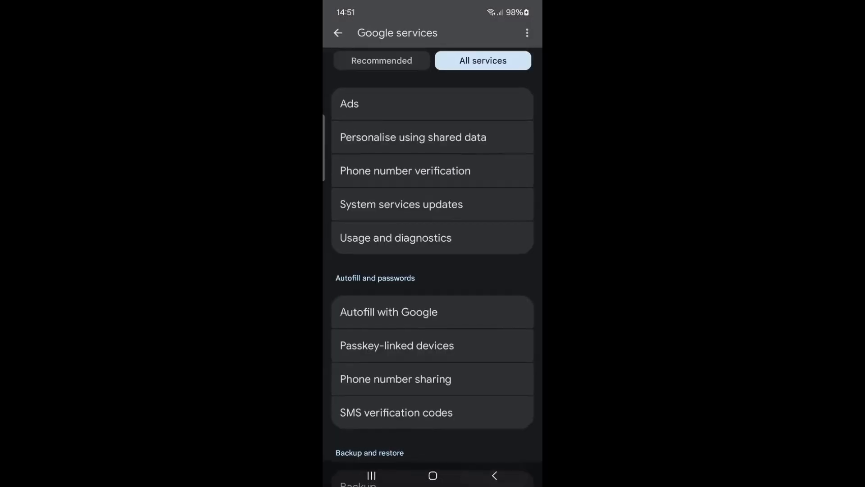
left_click(338, 33)
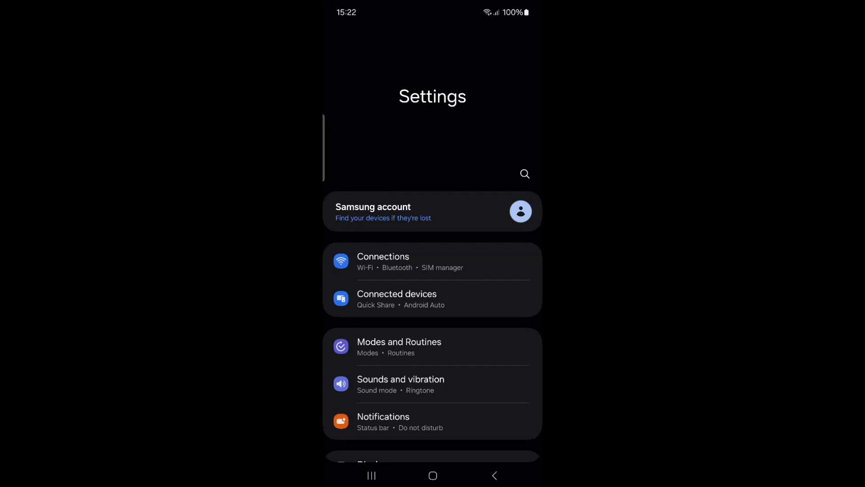
Search Settings for 'permo' and open Permission manager from Security and privacy
type("permiss")
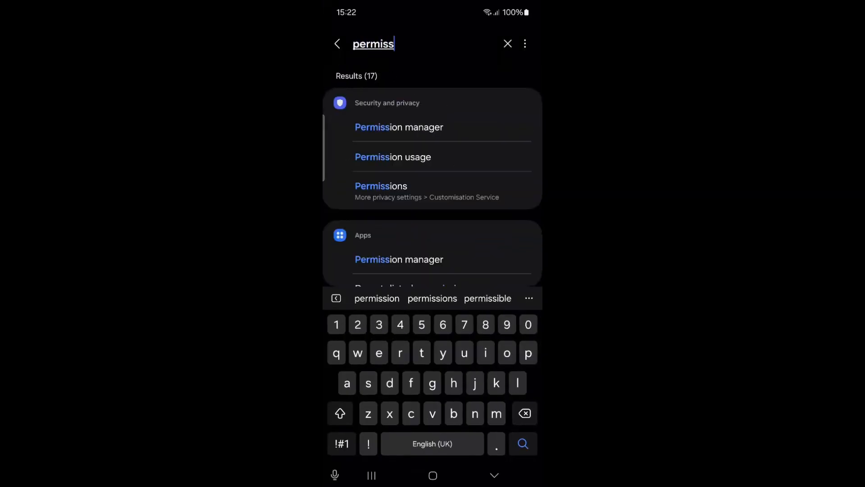
type("on")
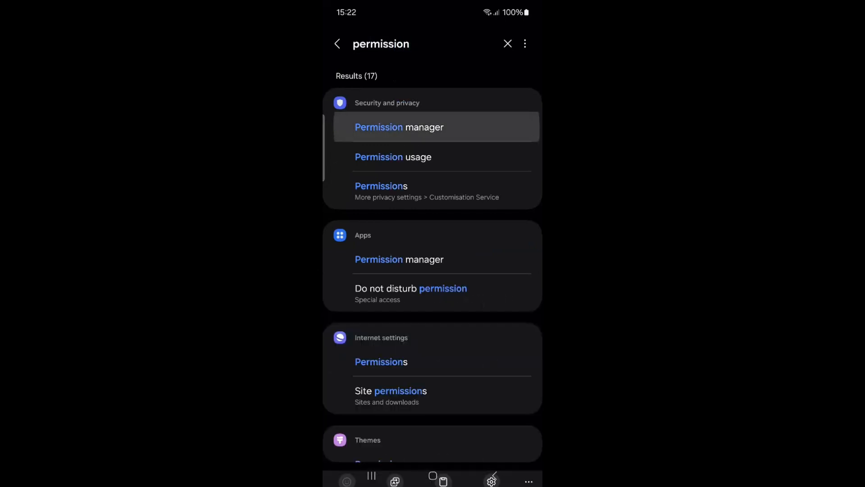
left_click(400, 127)
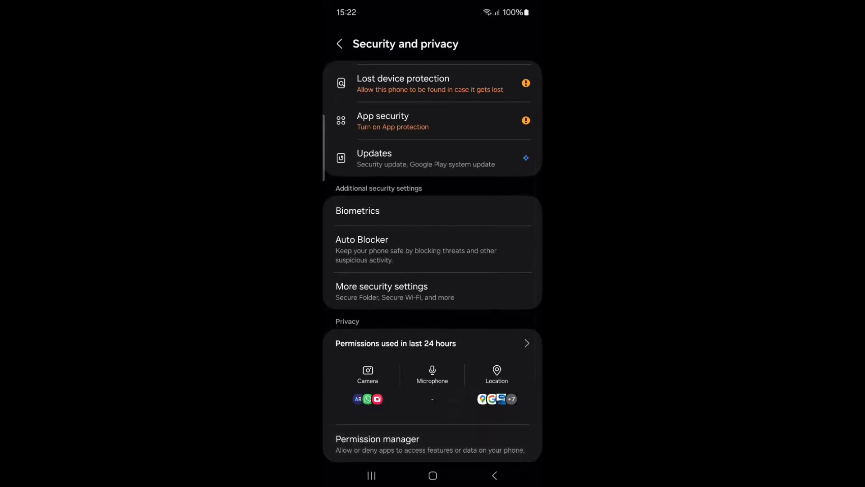
scroll("down", 3)
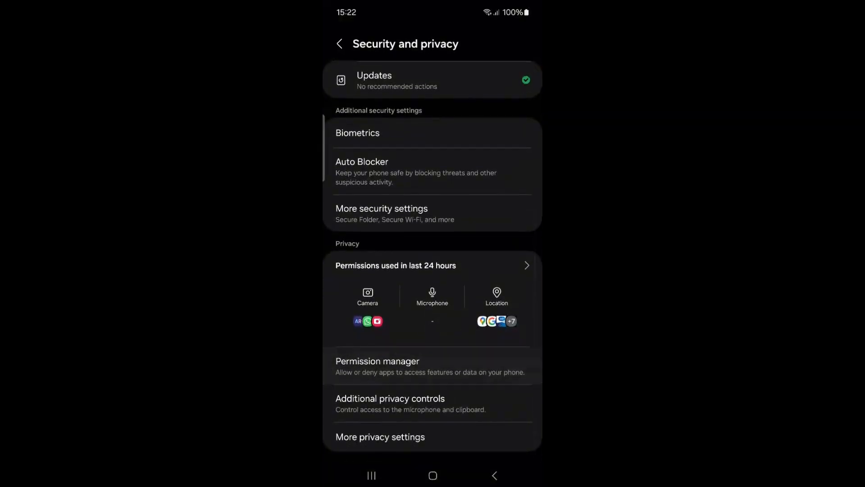
left_click(377, 361)
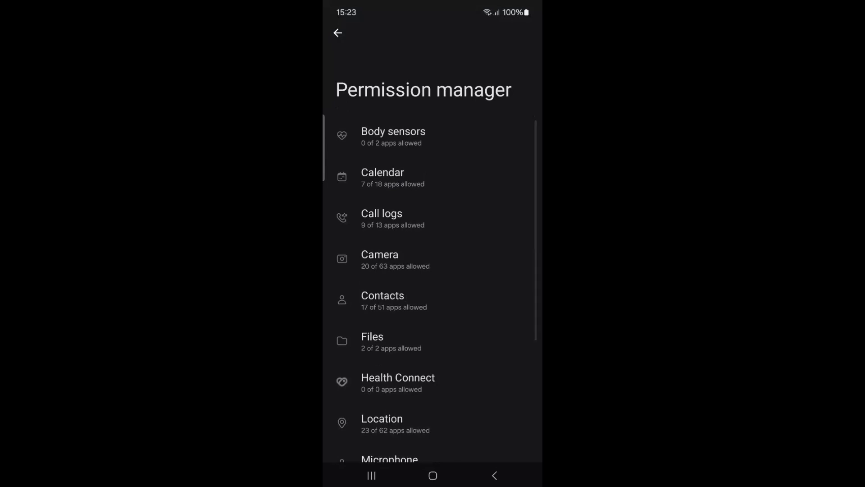
Set Gallery's Contacts permission to Don't allow and confirm 16 of 51 apps remain
left_click(382, 300)
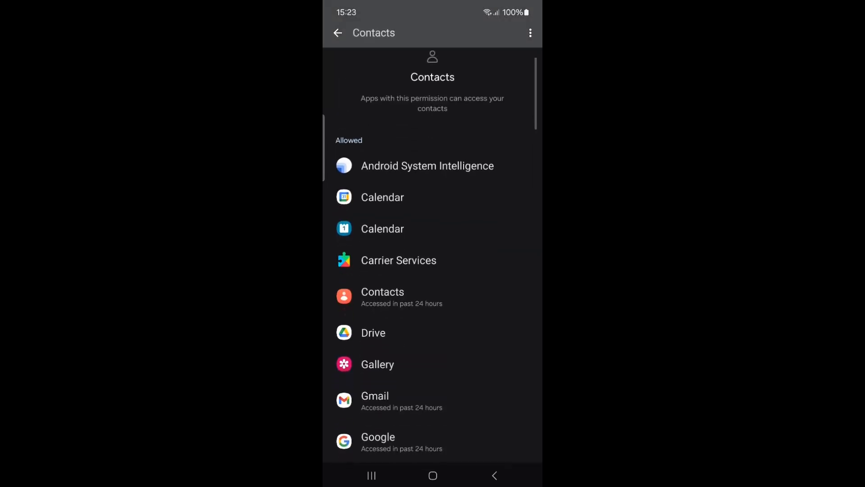
scroll("down", 3)
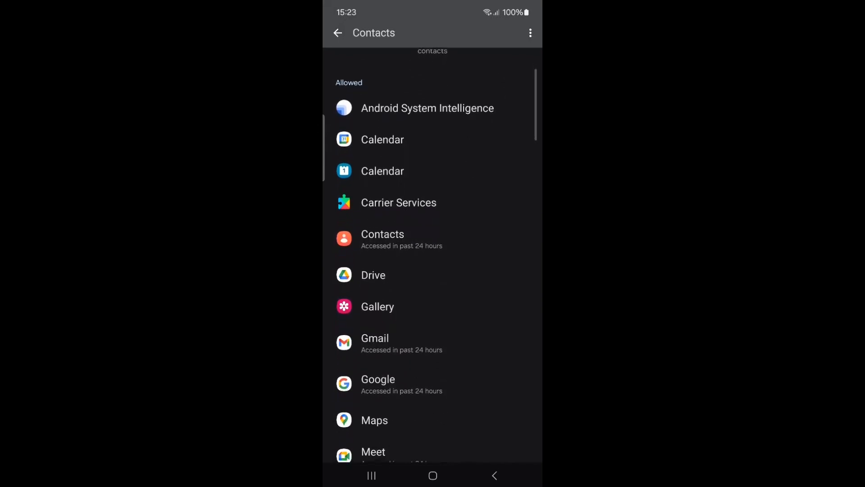
scroll("down", 3)
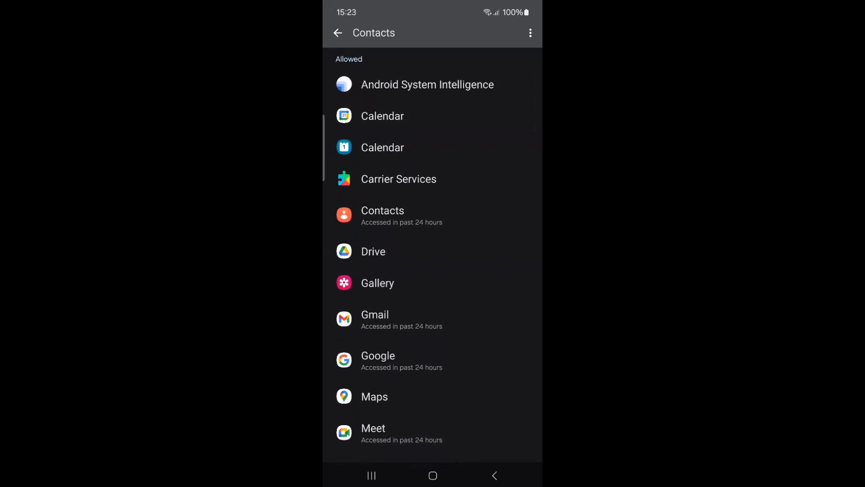
left_click(377, 283)
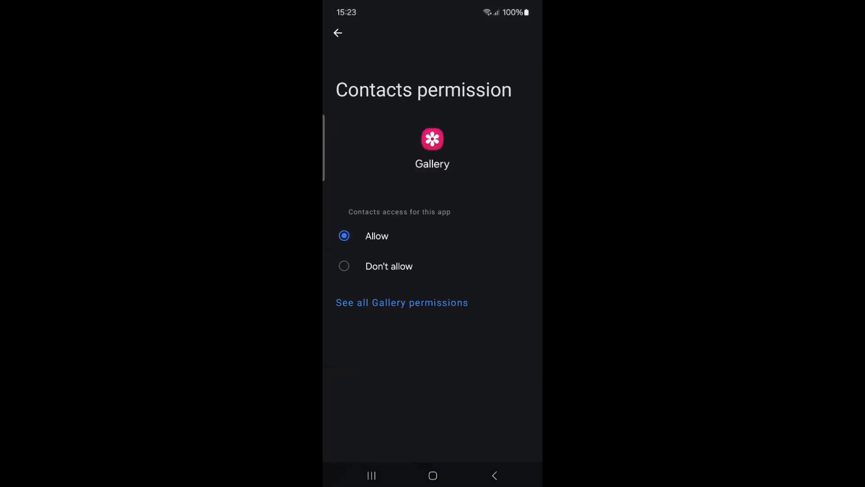
left_click(344, 266)
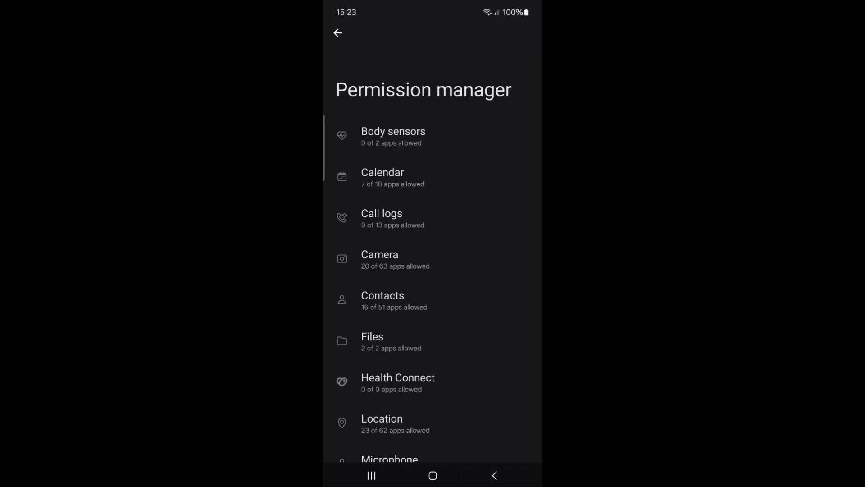
left_click(382, 300)
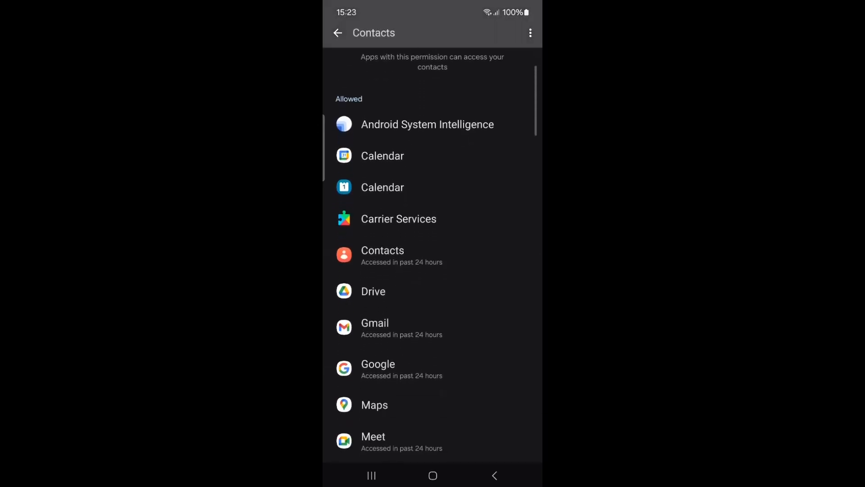
scroll("down", 3)
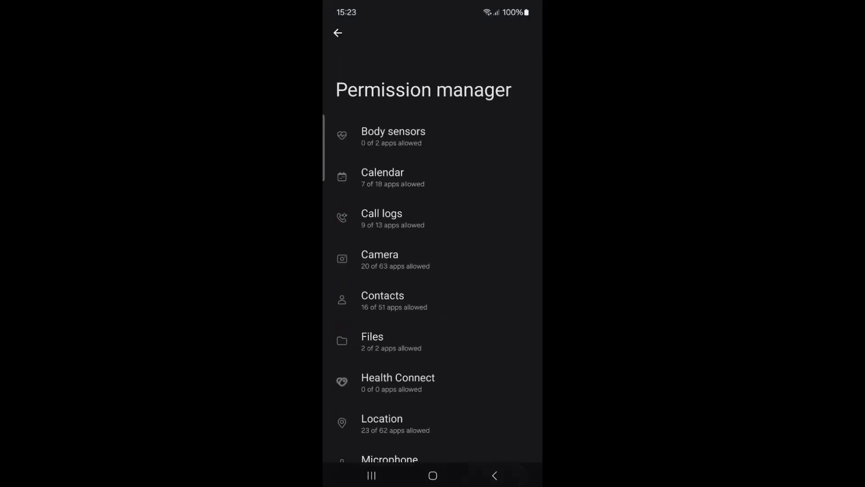
Review the apps allowed Call logs access, then go back
left_click(381, 218)
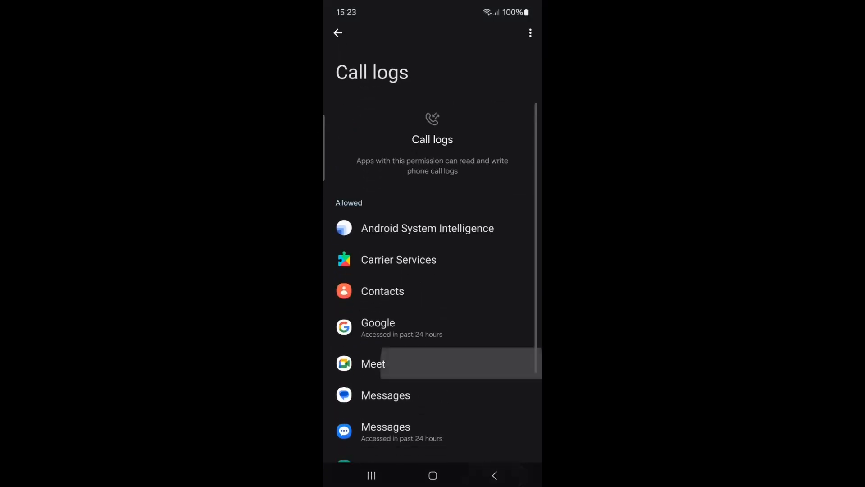
scroll("down", 3)
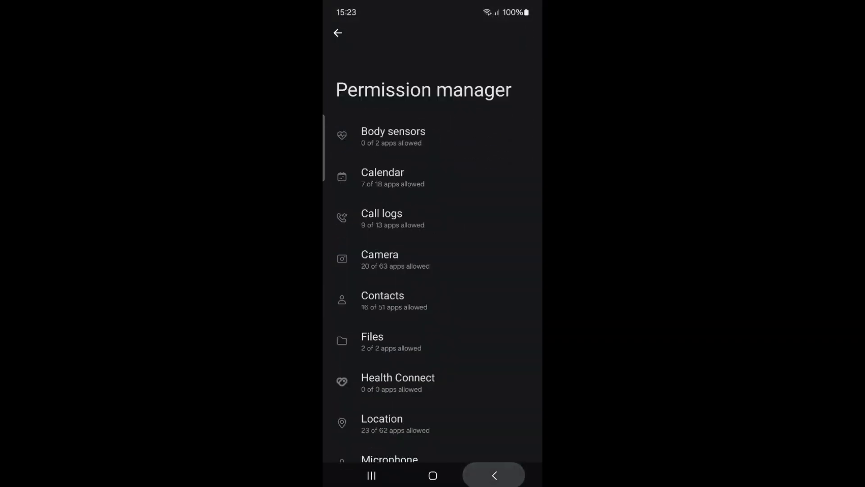
left_click(337, 33)
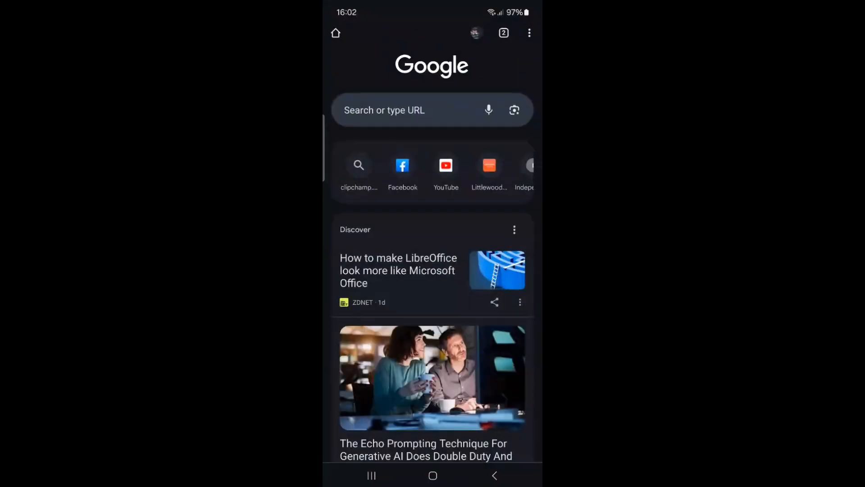
Turn off Save and fill addresses under Chrome's Addresses and more settings
left_click(529, 33)
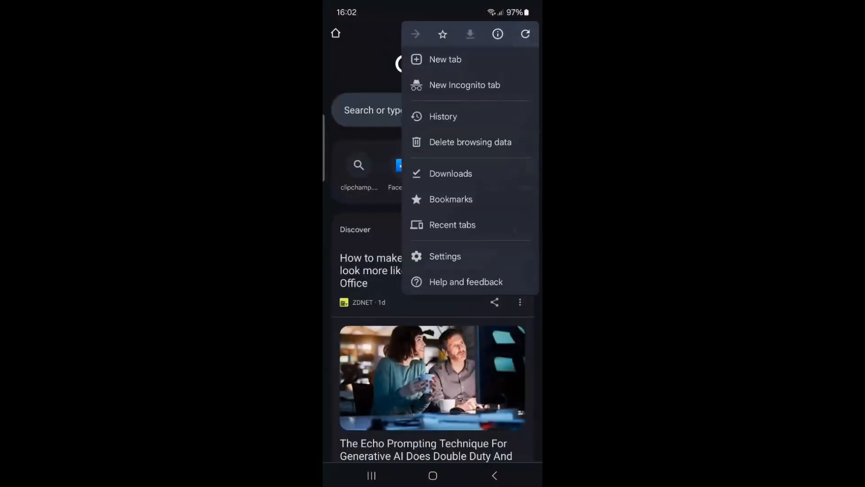
left_click(445, 256)
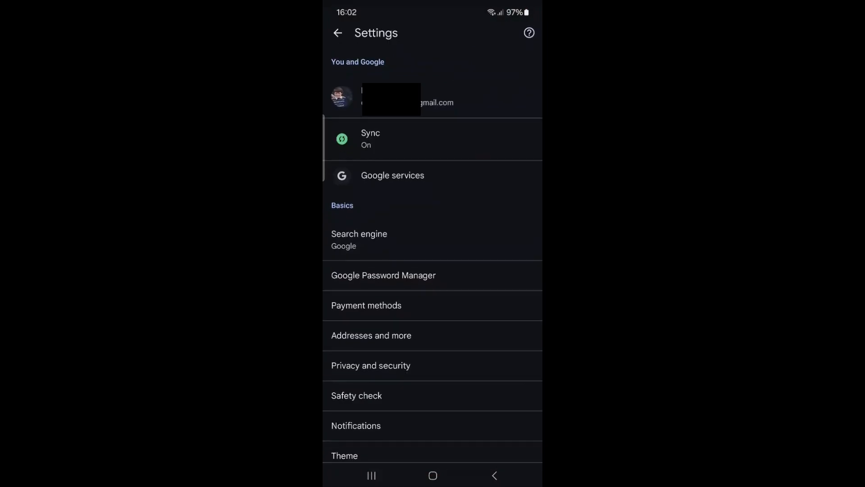
scroll("down", 3)
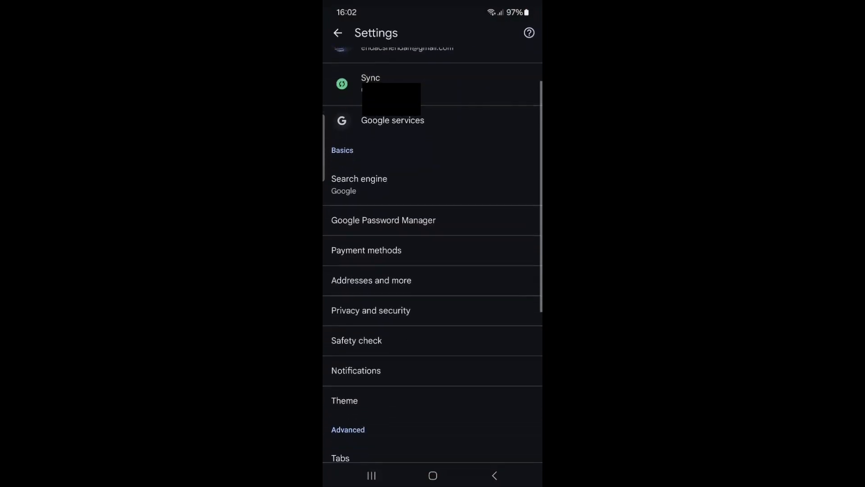
left_click(371, 280)
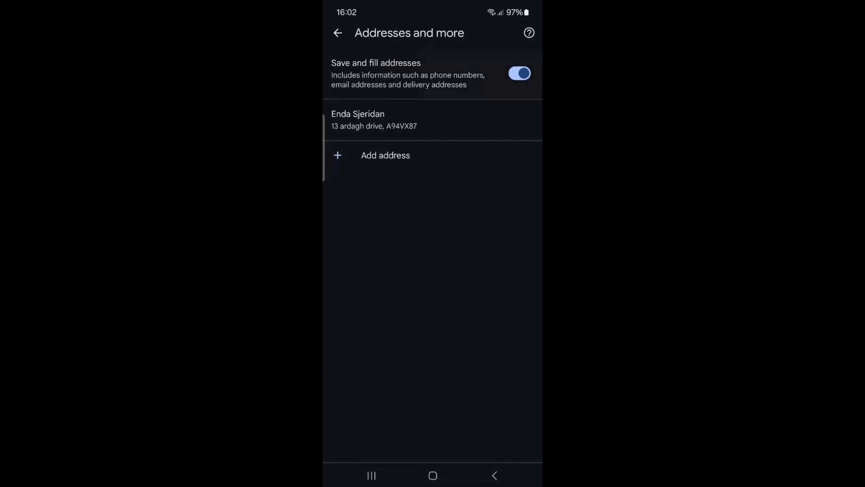
left_click(519, 73)
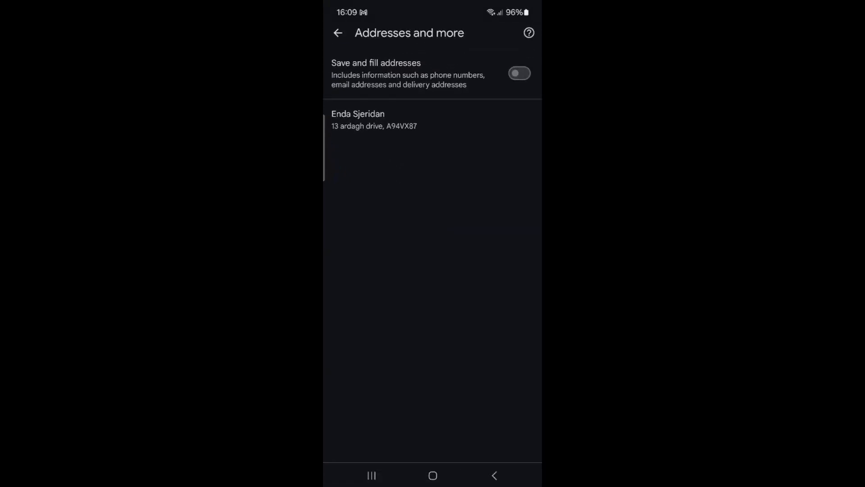